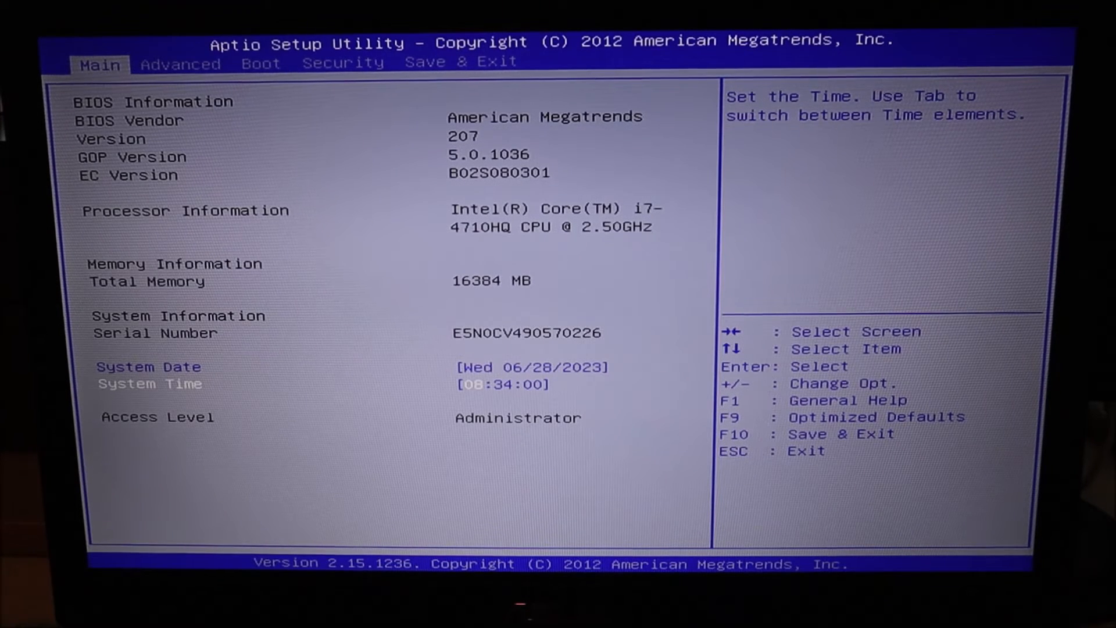
# - Switch from the Main tab to the Advanced tab to view Virtualization, AES-NI and VT-d settings
pyautogui.click(180, 64)
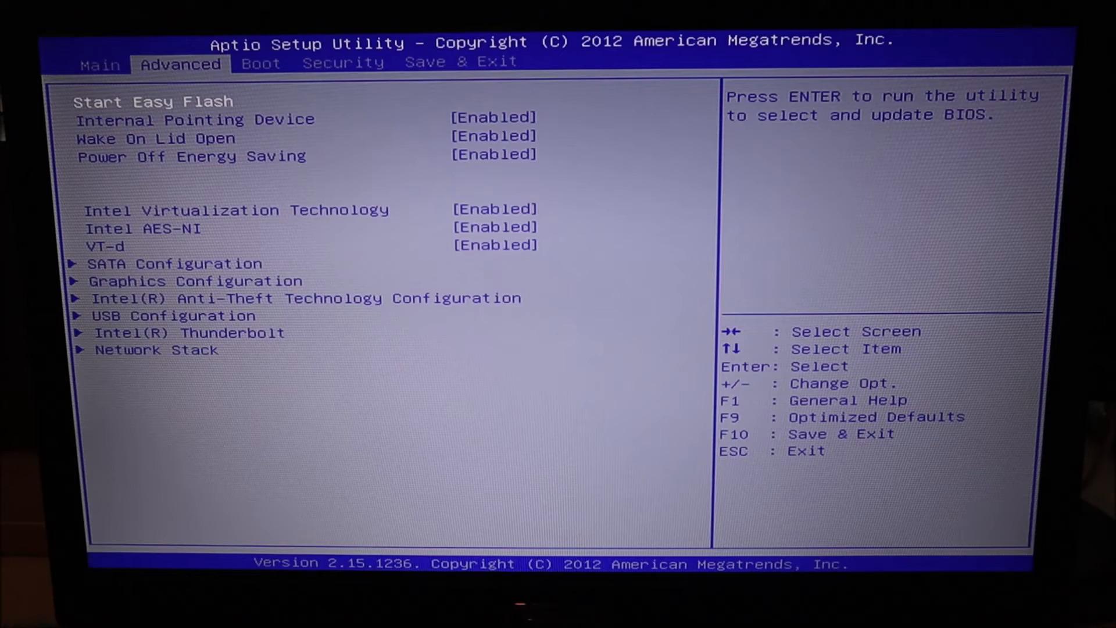